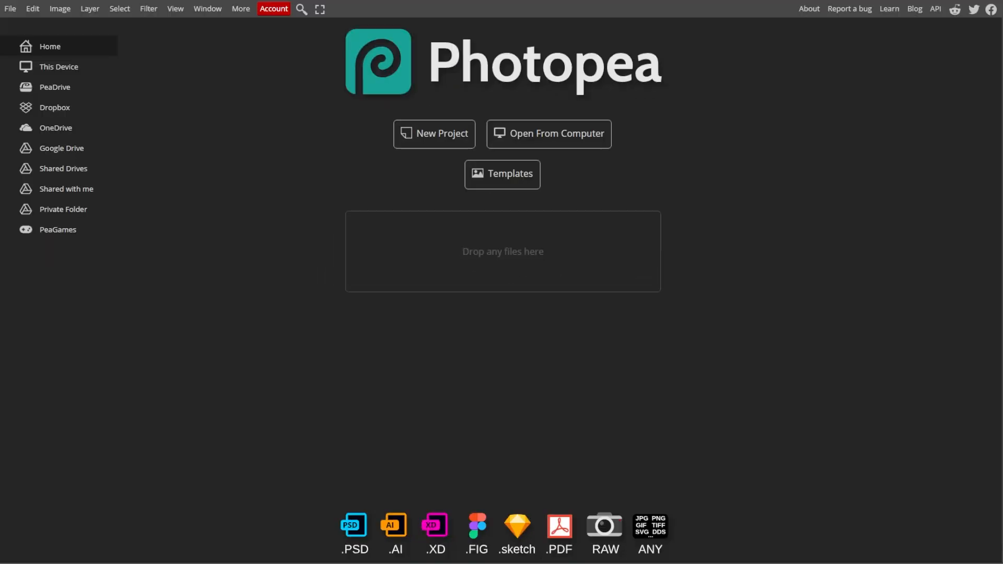
mouse_move(243, 349)
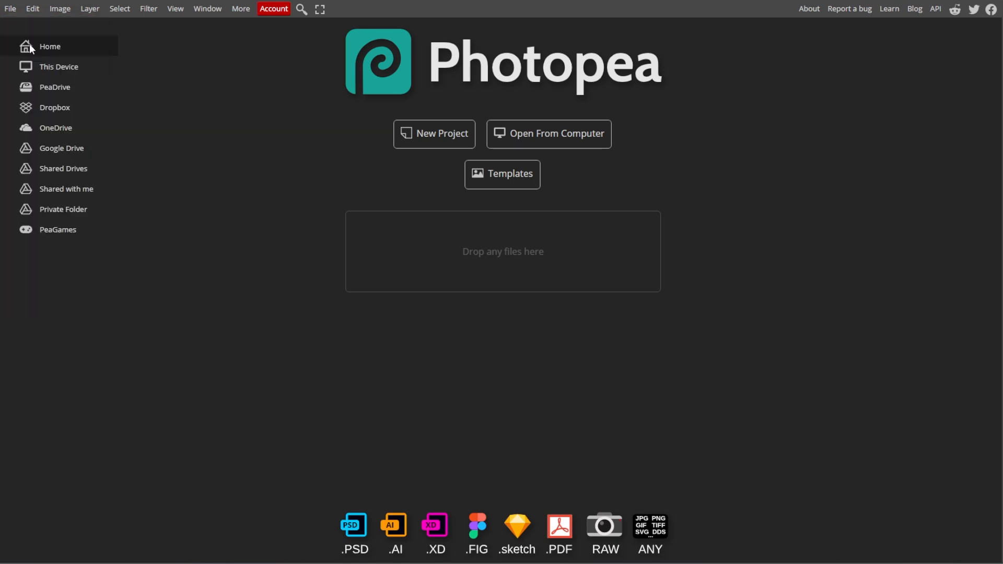
Load the portrait of the young man holding a flower over one eye from the computer
click(549, 134)
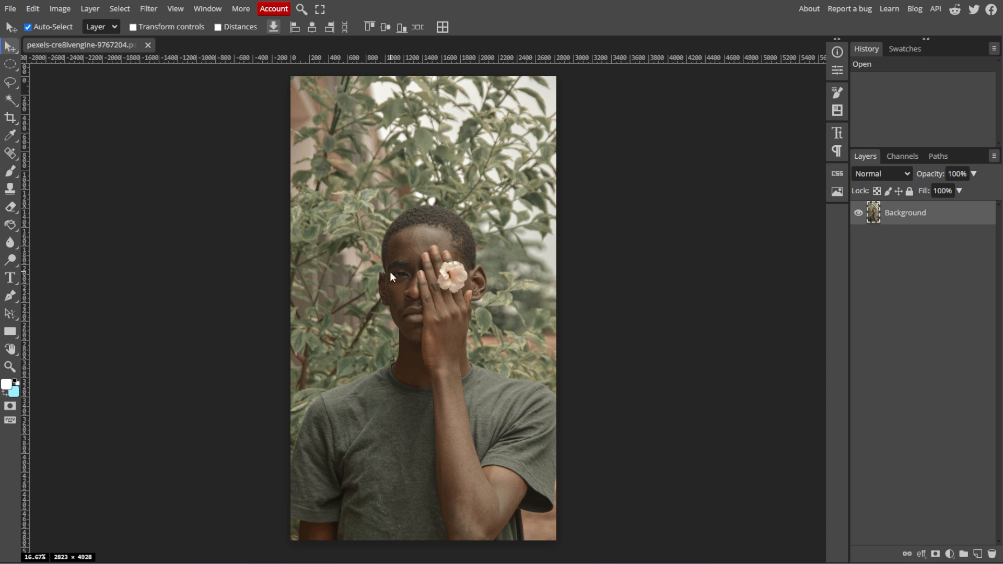
Apply a colorized Hue/Saturation sepia tint (hue 33, saturation 31, lightness 7), comparing via History
click(59, 8)
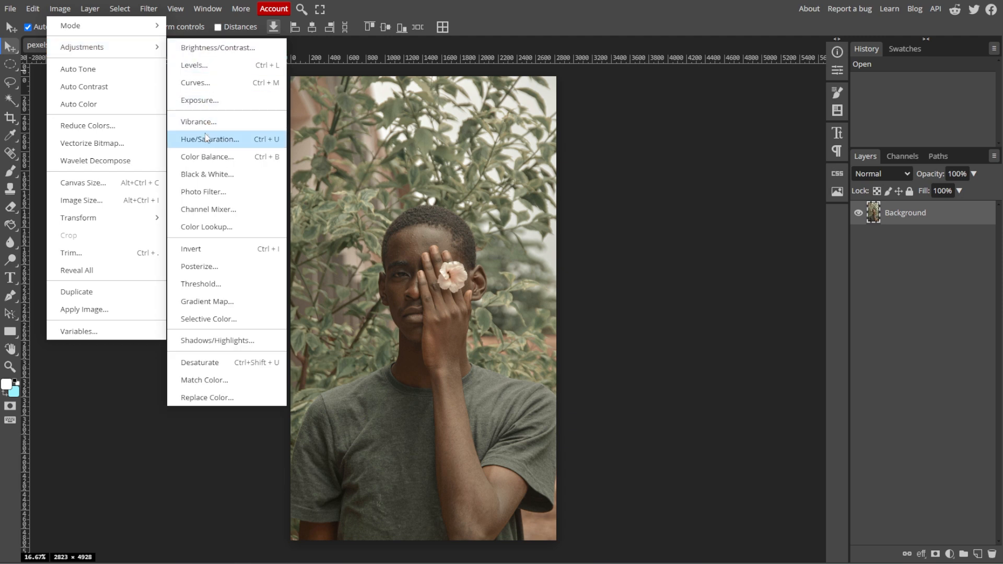
click(209, 139)
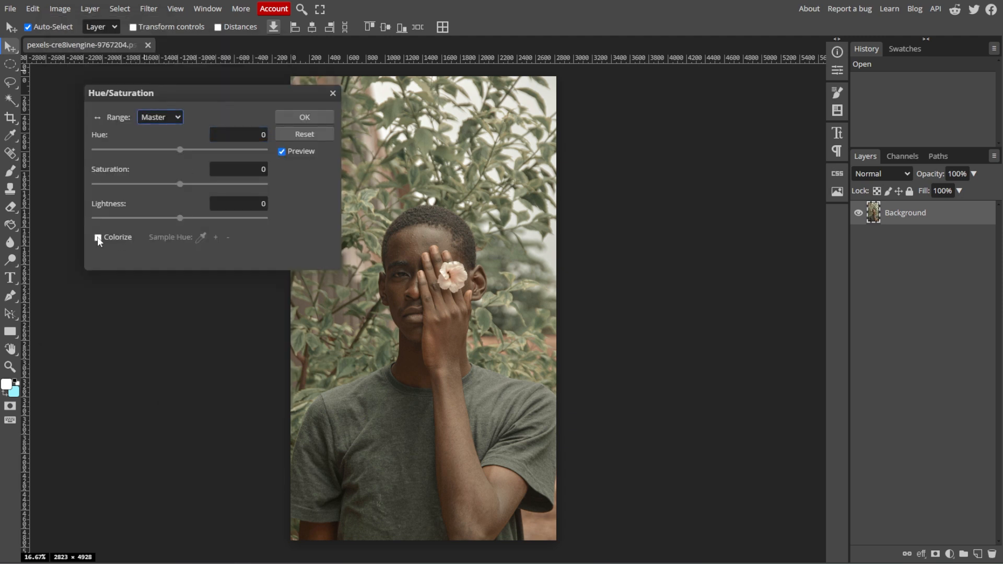
click(98, 237)
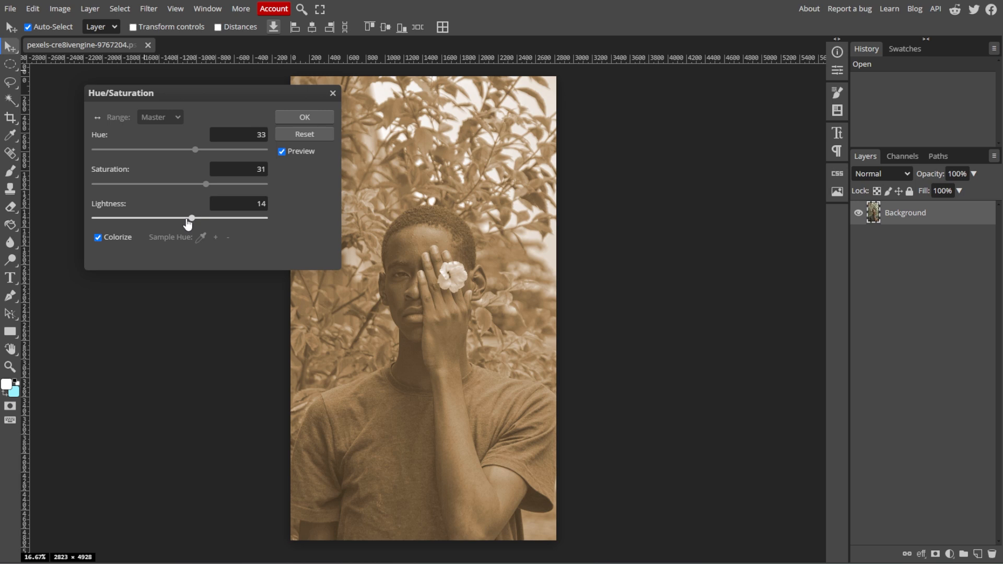
drag(190, 217, 185, 218)
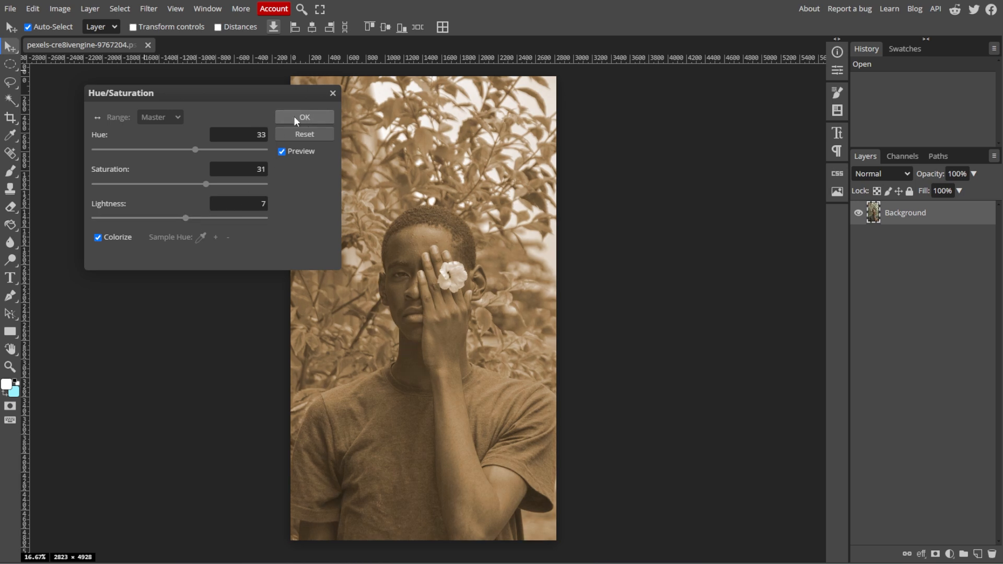
click(304, 117)
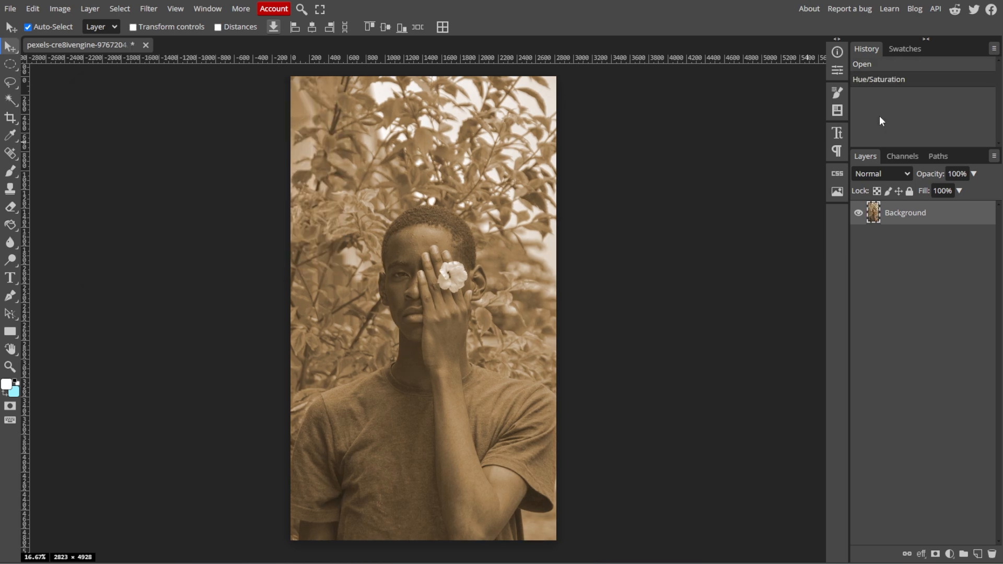
click(863, 64)
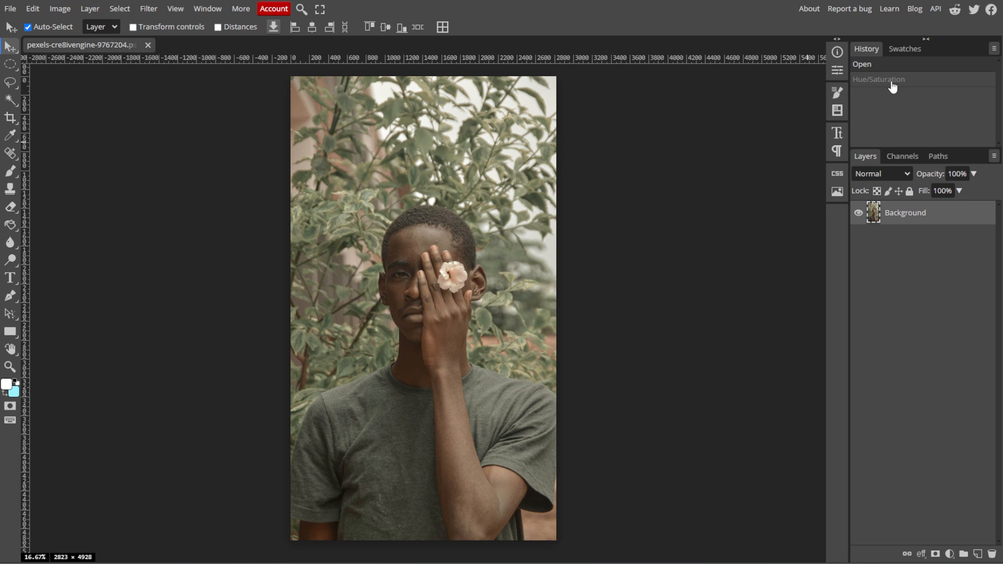
click(879, 79)
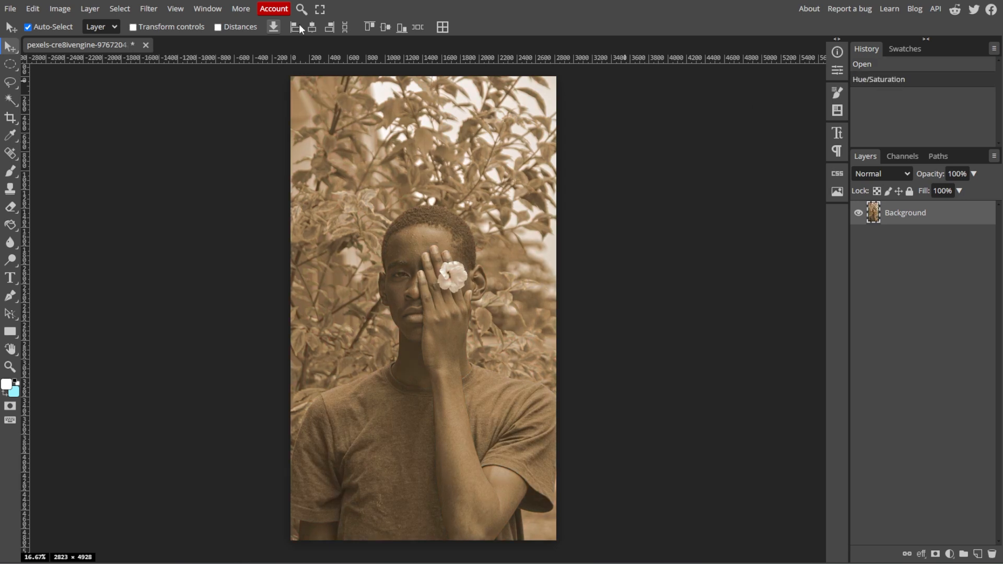
Apply Add Noise at 10%, uniform and monochromatic, as film grain
click(147, 9)
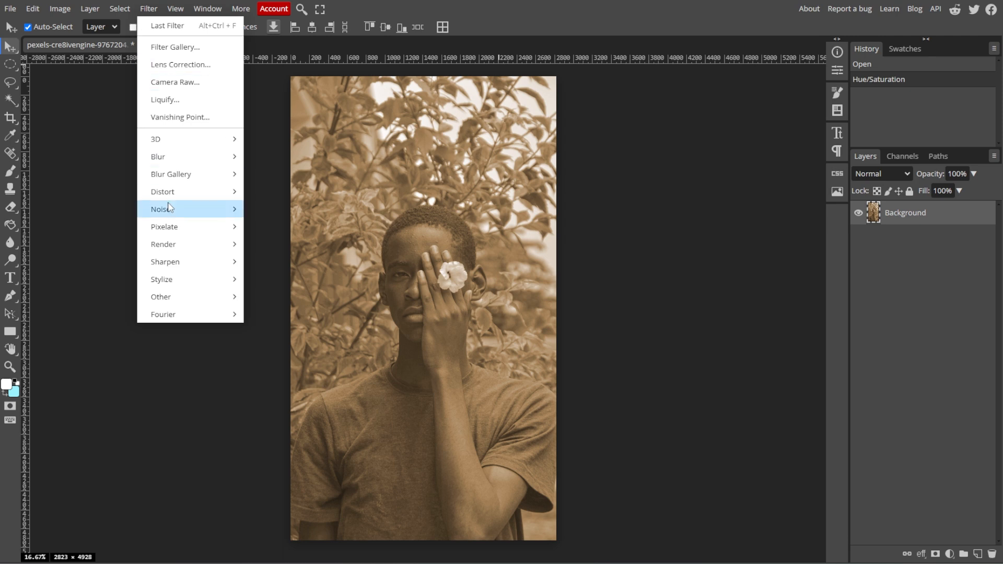
click(162, 209)
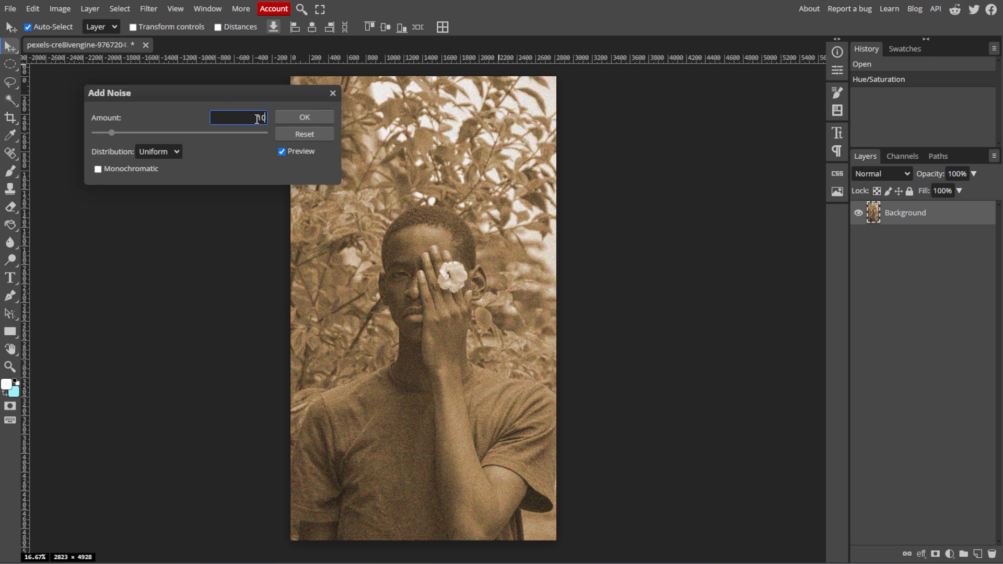
text(100)
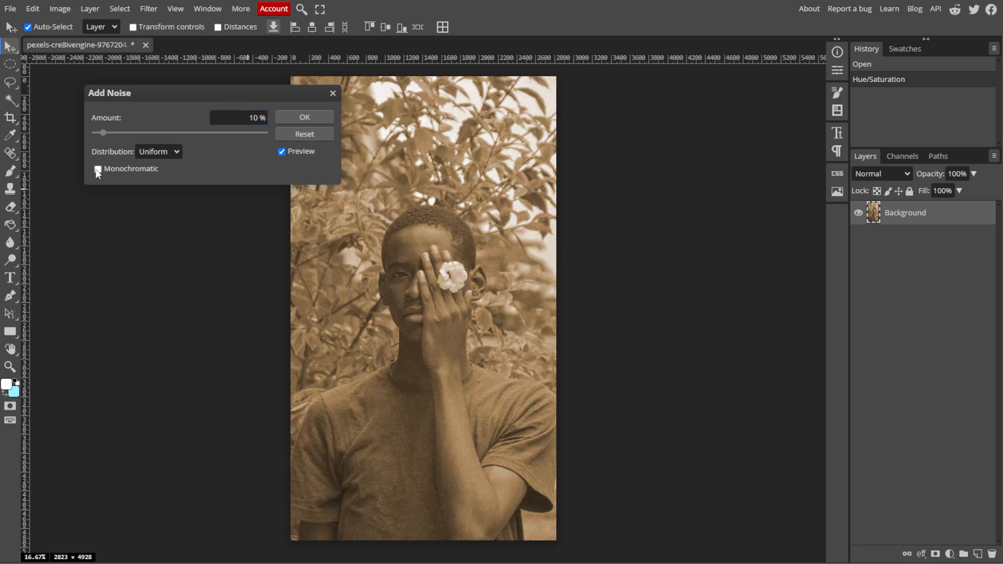
click(98, 168)
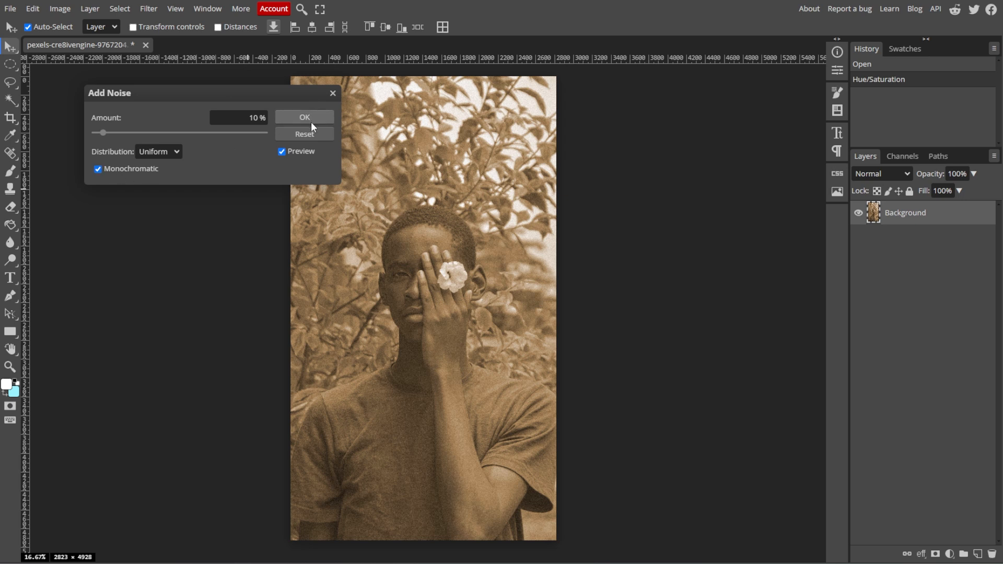
click(281, 152)
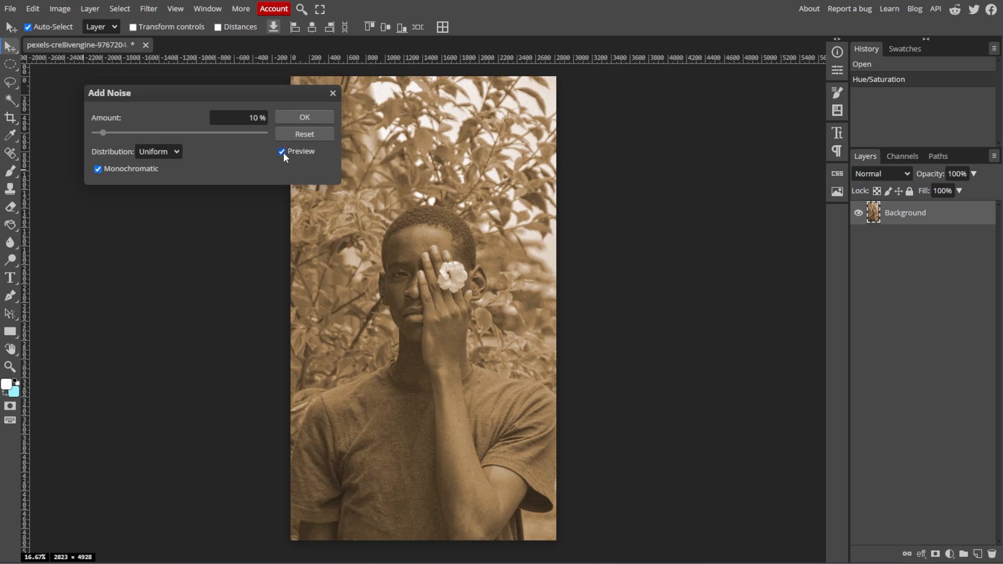
click(304, 117)
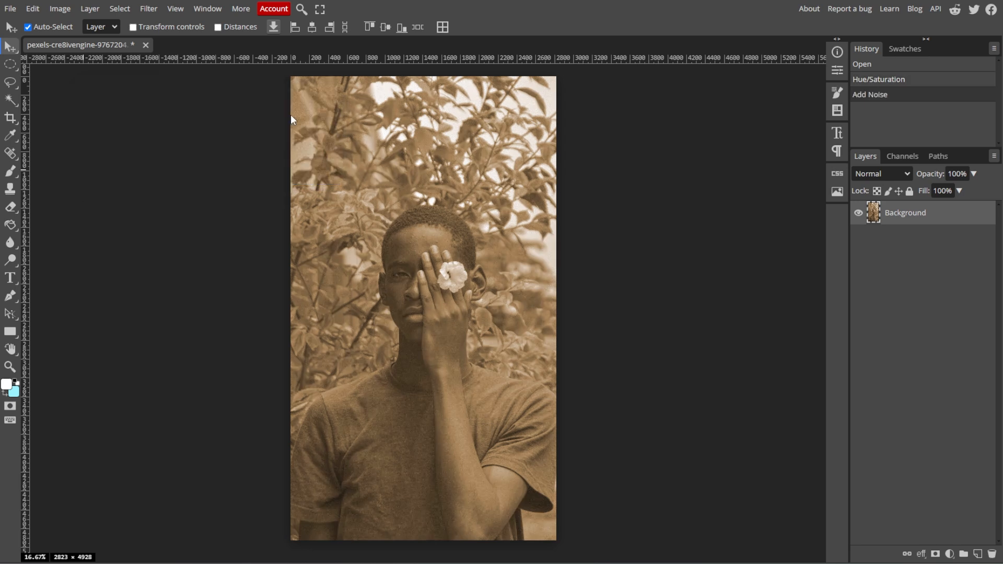
mouse_move(292, 120)
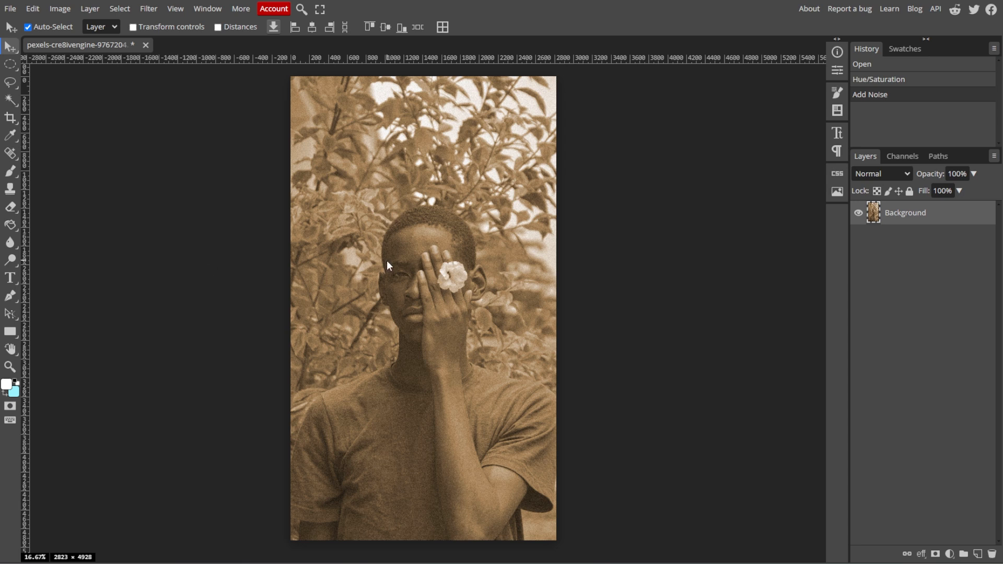
Apply a Brightness/Contrast adjustment with contrast set to -25
click(60, 9)
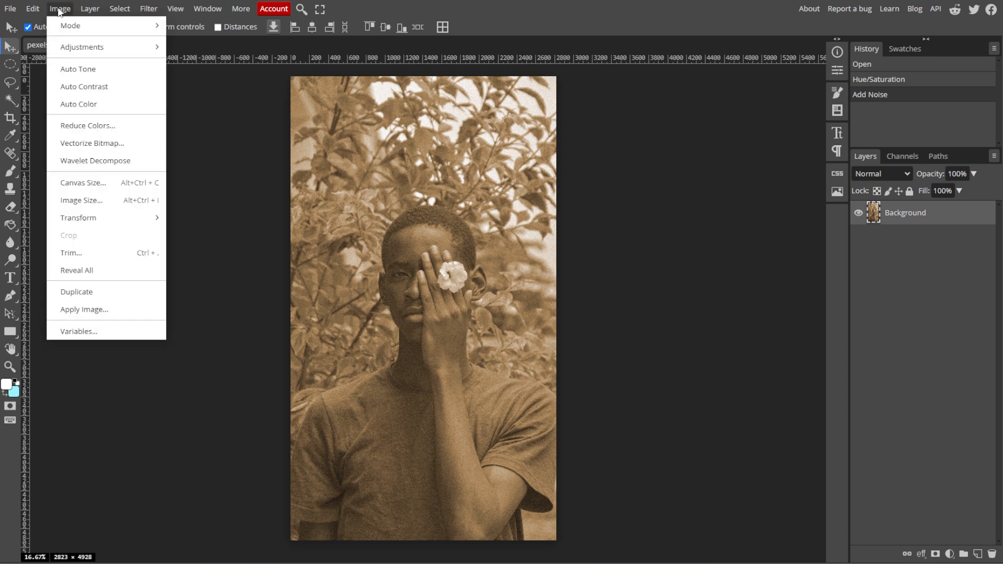
mouse_move(83, 46)
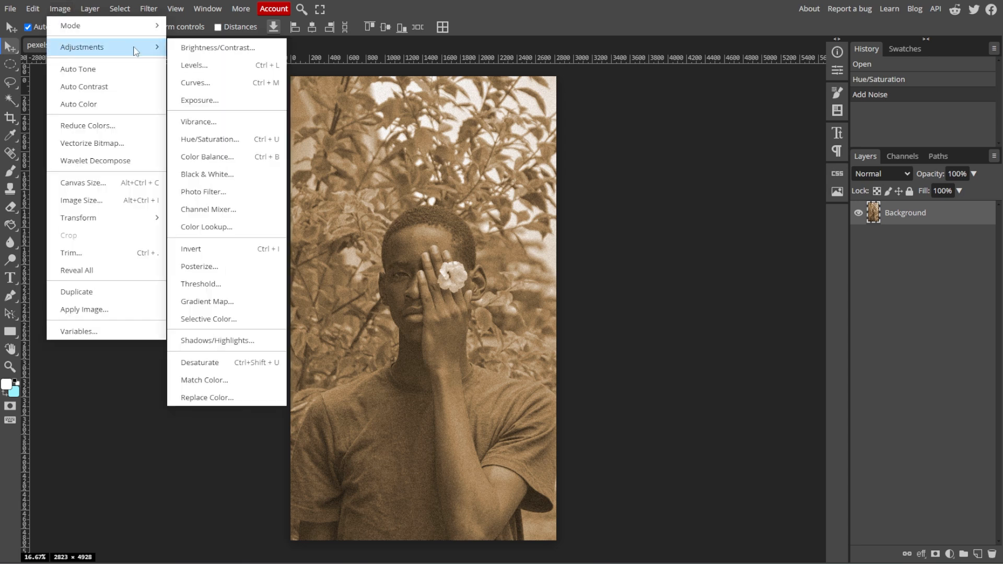
click(217, 48)
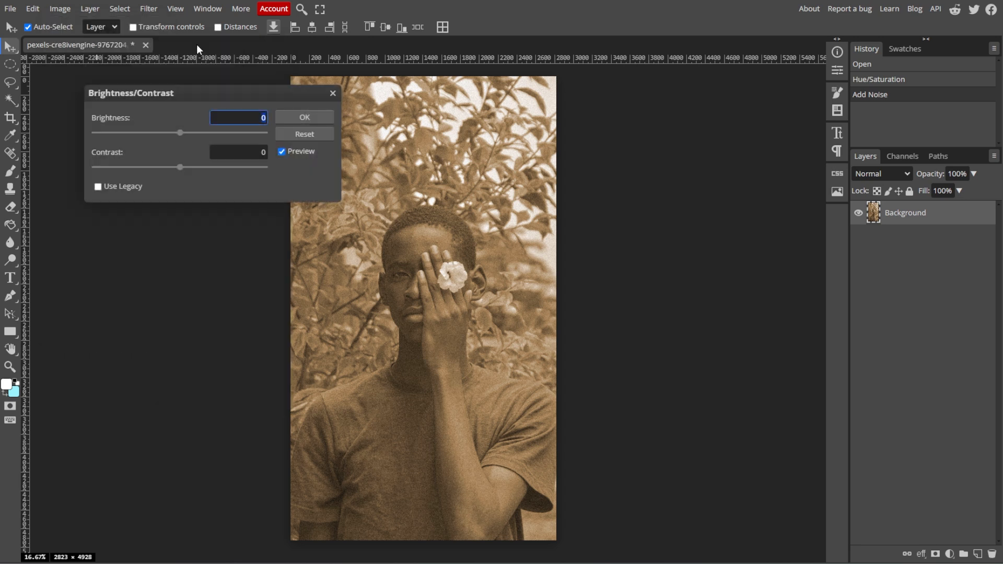
click(239, 152)
text(-20)
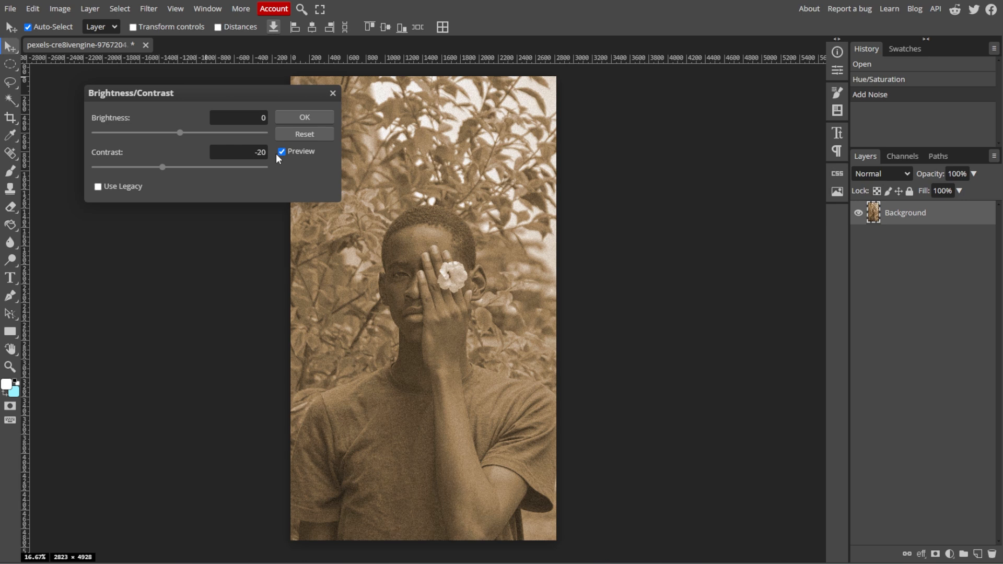
drag(163, 168, 154, 167)
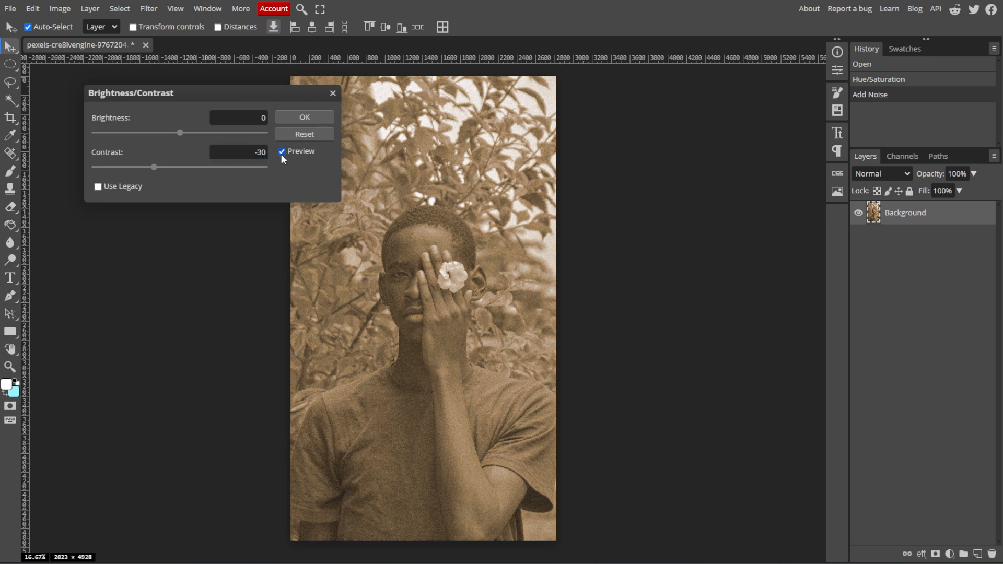
drag(153, 168, 179, 168)
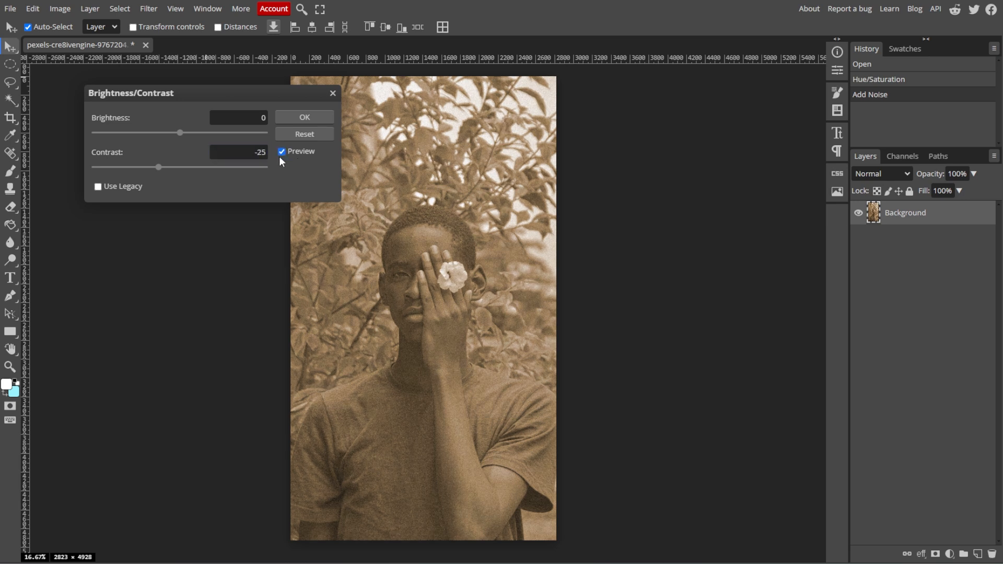
click(303, 117)
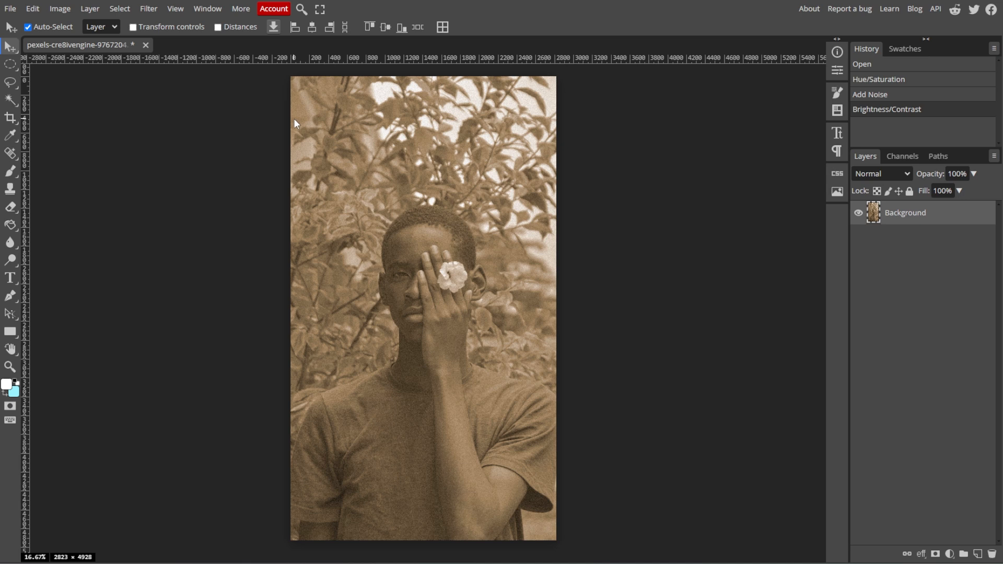
Create an empty layer named 'Vignette' above the Background
click(89, 9)
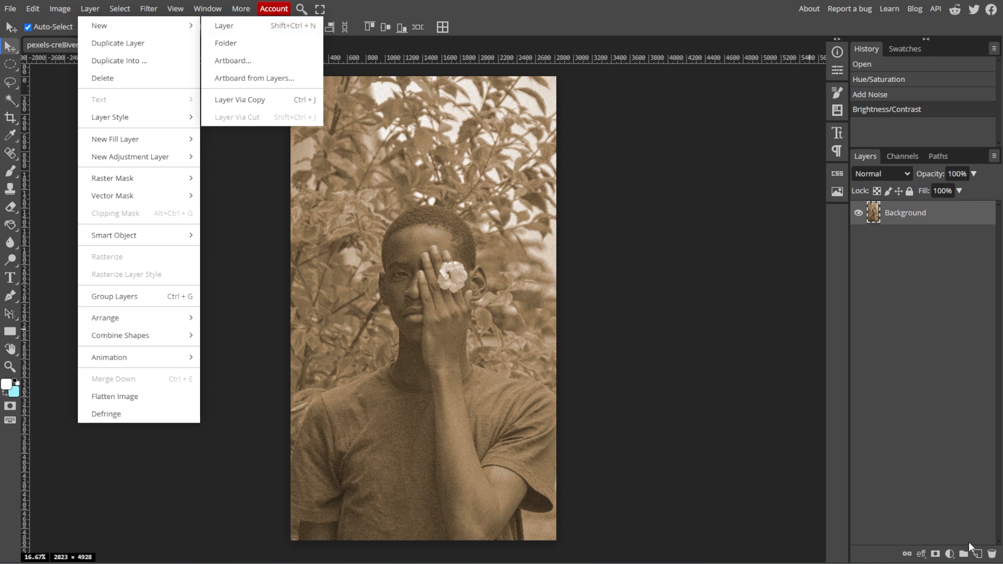
click(978, 554)
text(Vignette)
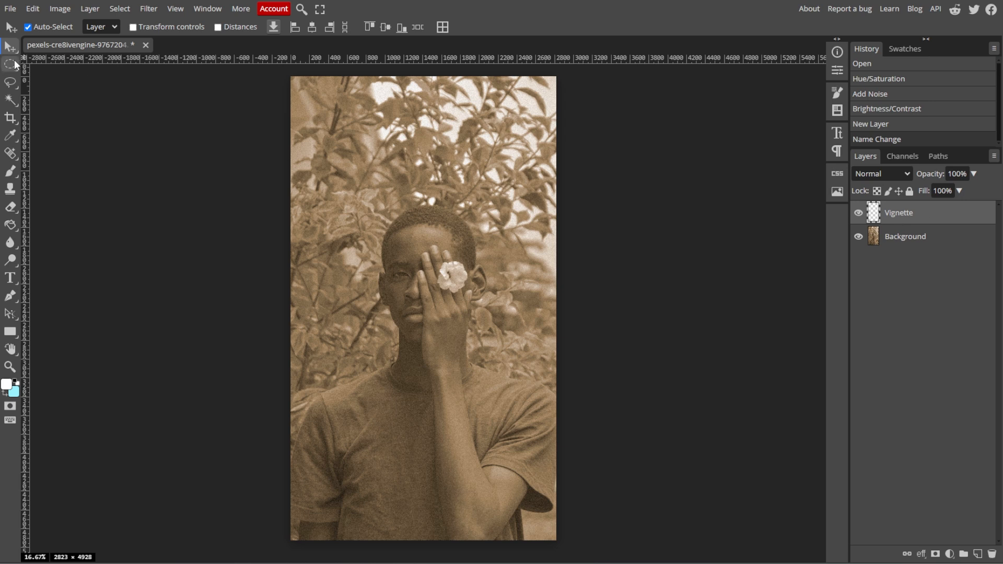
Draw a tall elliptical marquee selection around the young man
click(11, 64)
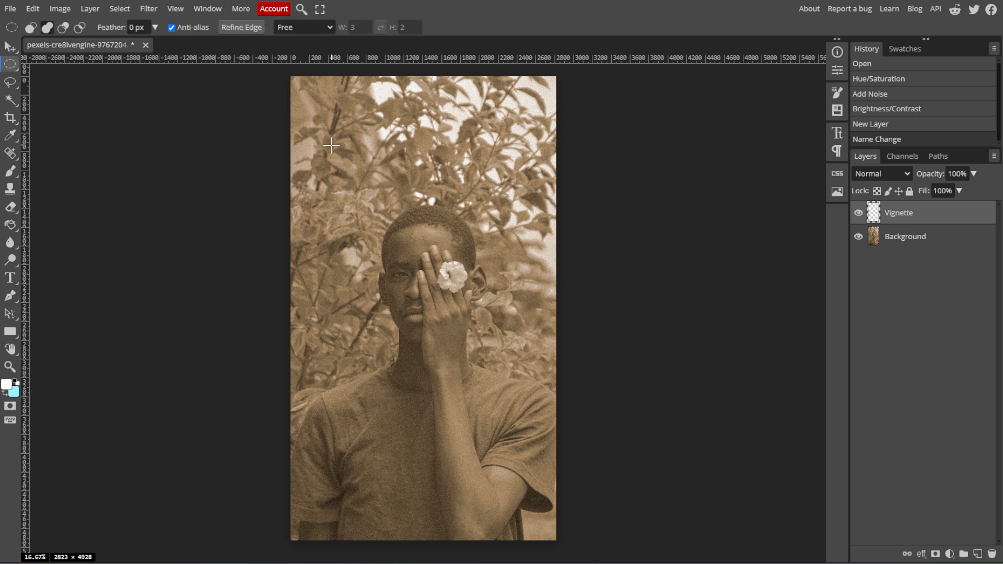
drag(331, 145, 533, 490)
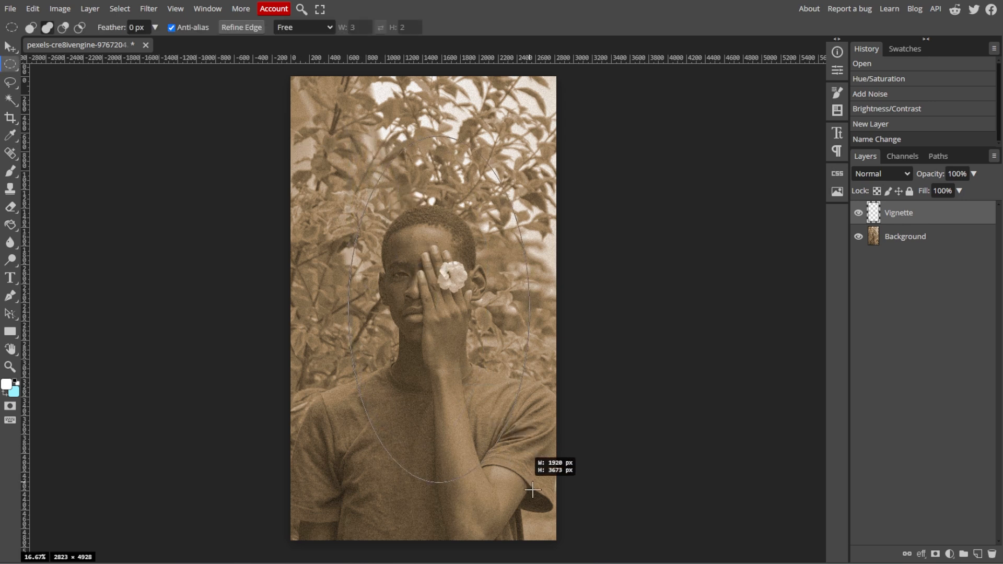
drag(533, 490, 561, 519)
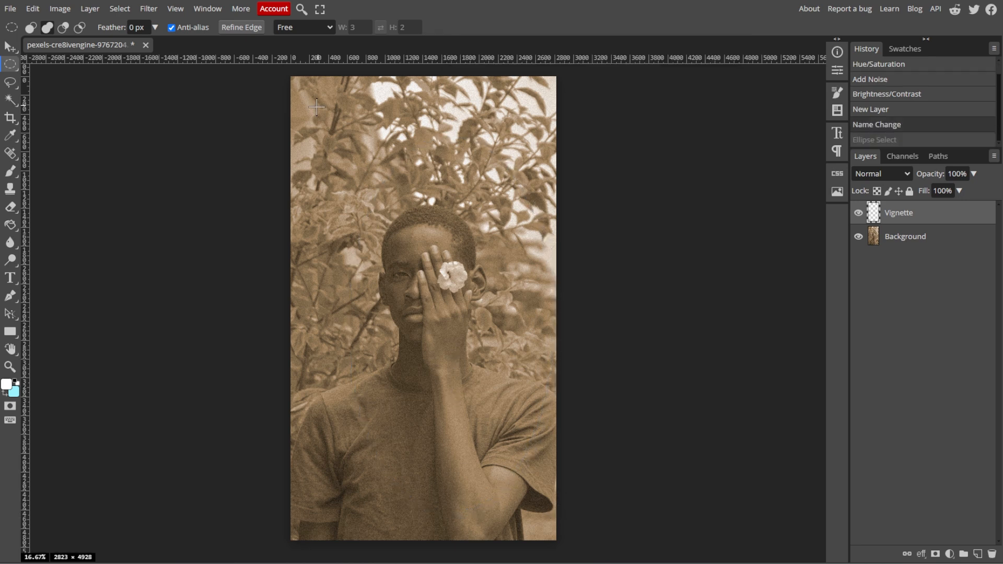
drag(314, 107, 523, 512)
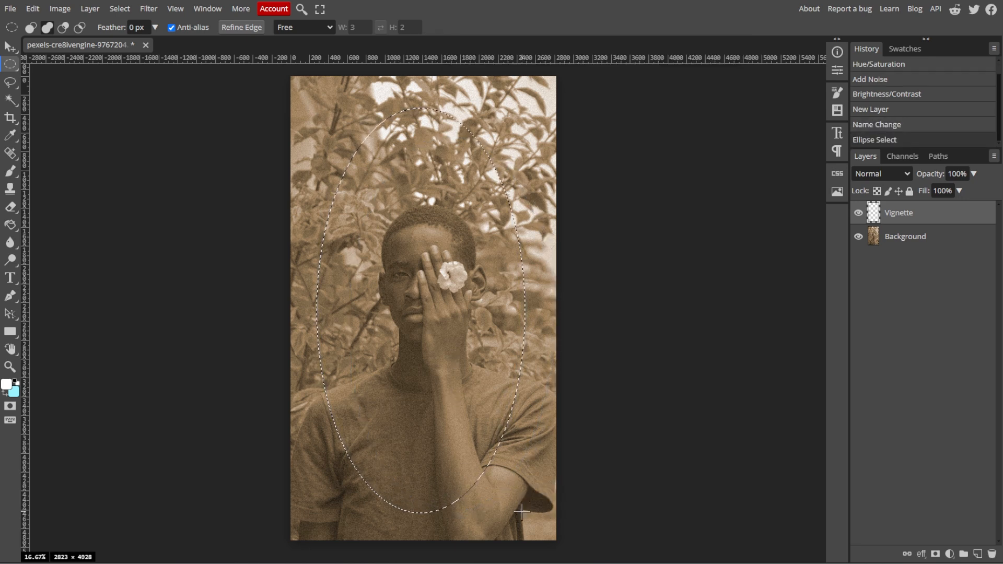
Invert the oval selection and feather it by 200 px
click(119, 8)
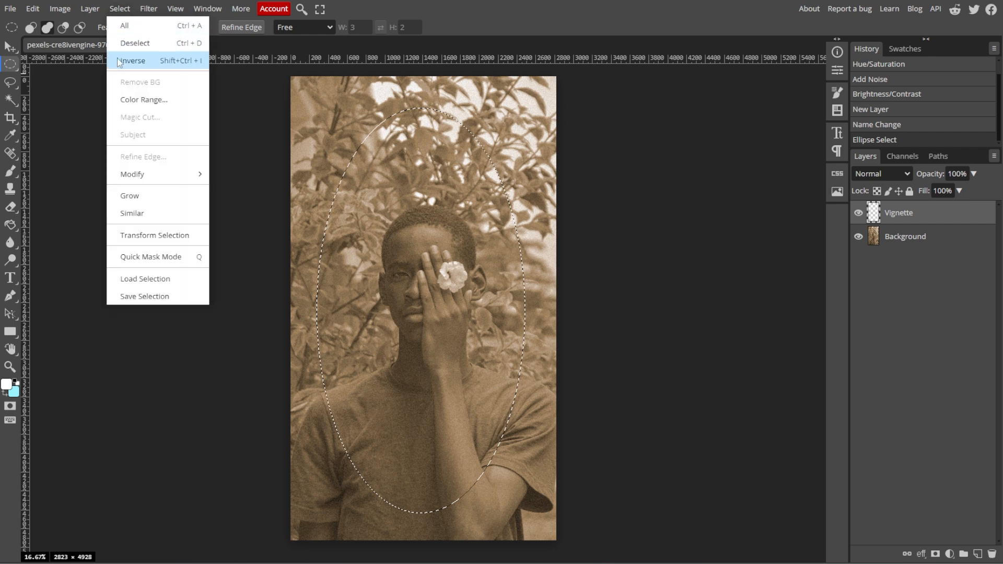
click(131, 60)
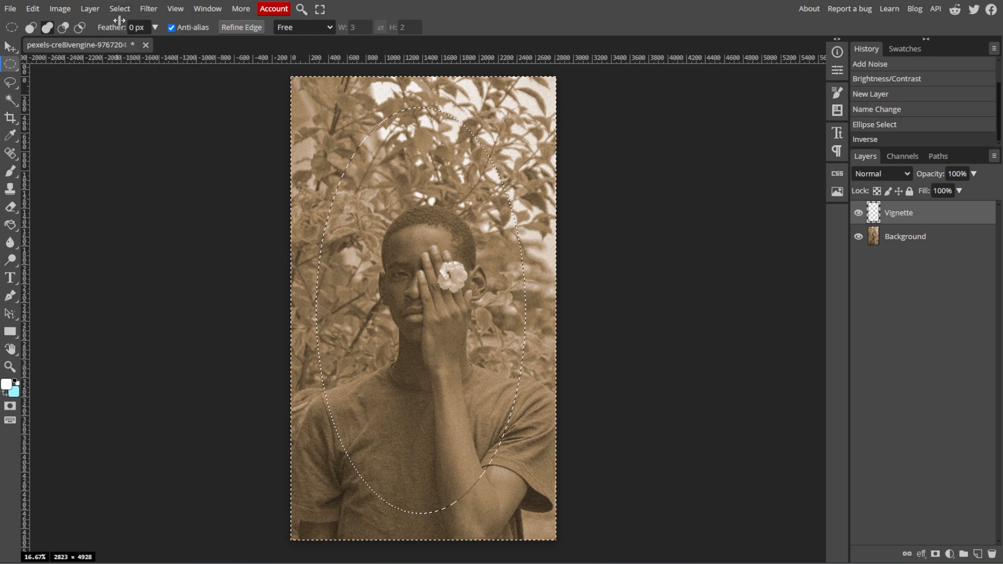
click(119, 9)
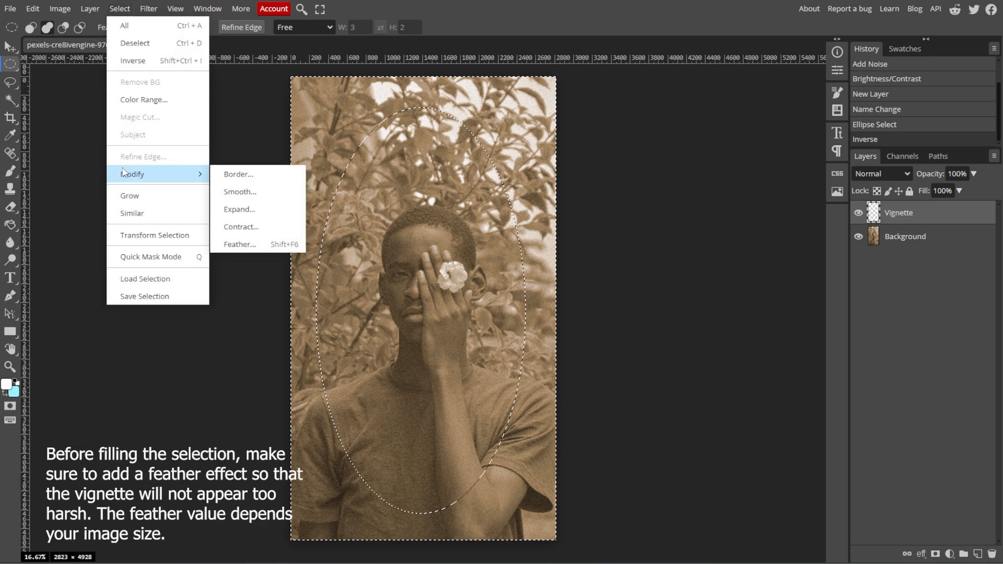
click(239, 244)
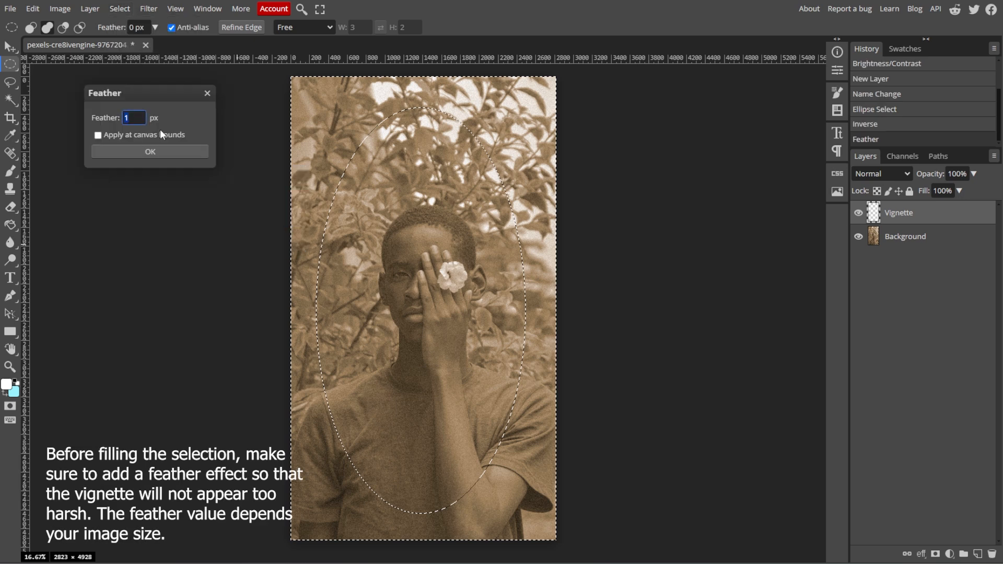
text(200)
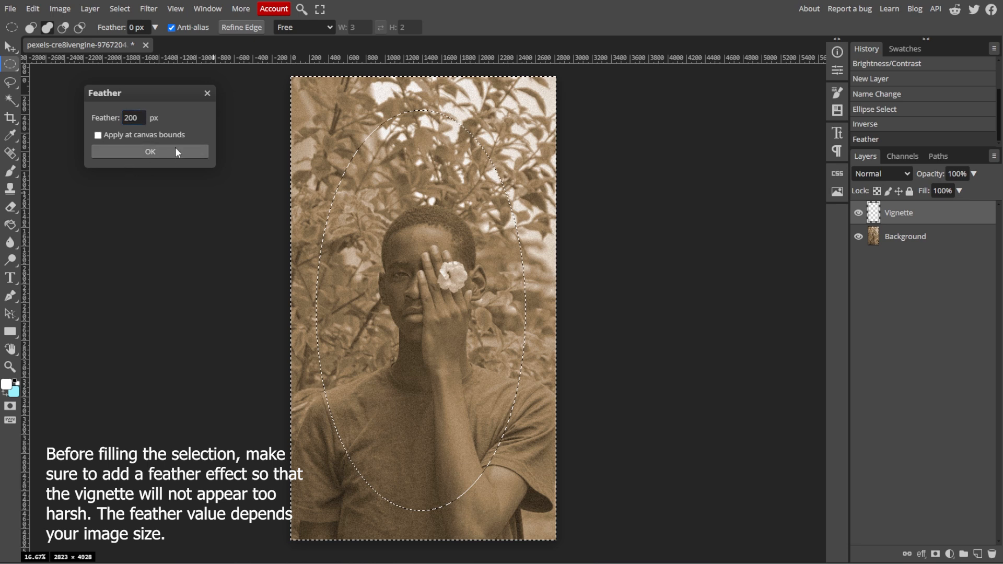
click(31, 8)
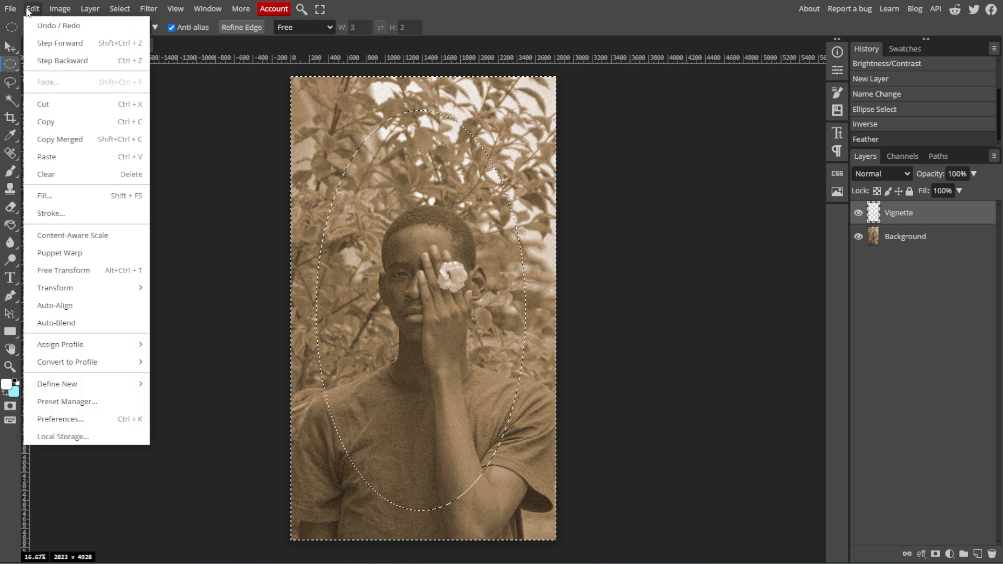
mouse_move(55, 196)
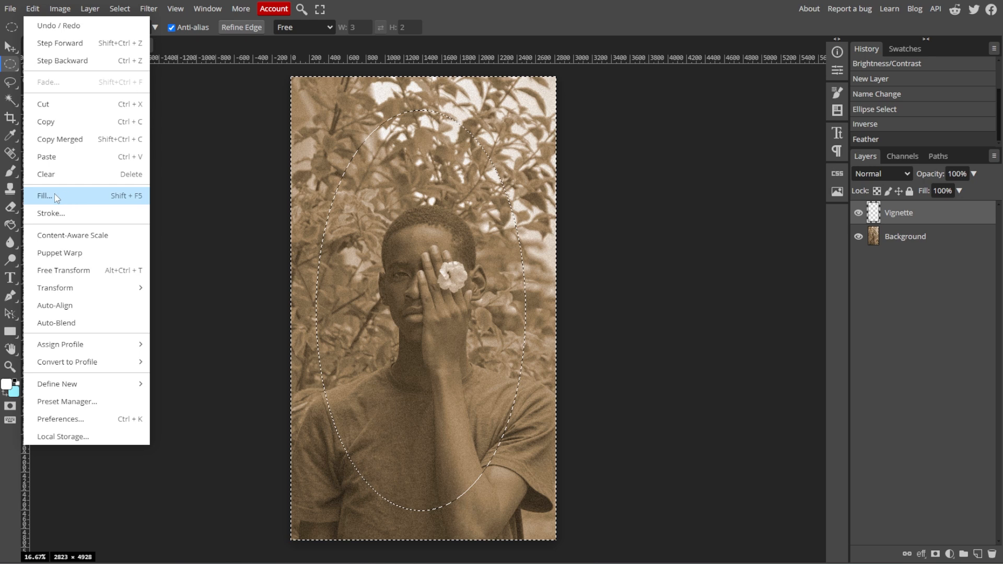
Fill the area outside the oval with black, then deselect with Ctrl+D
click(45, 196)
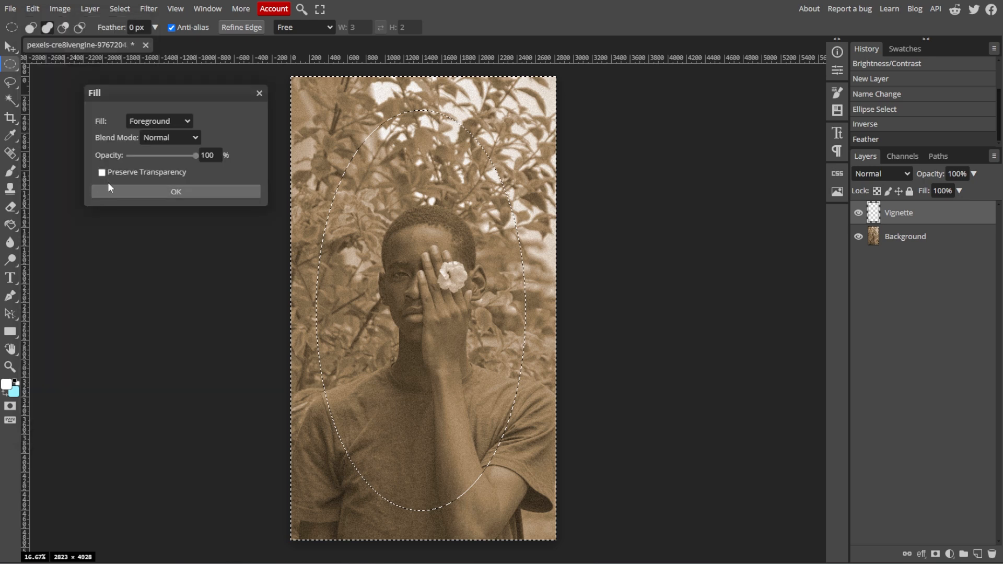
click(159, 121)
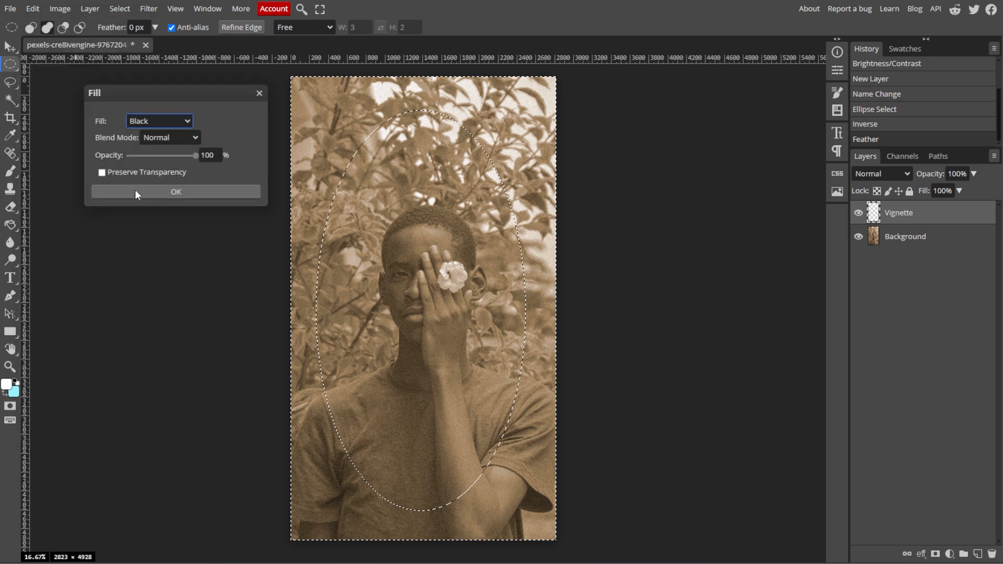
click(176, 192)
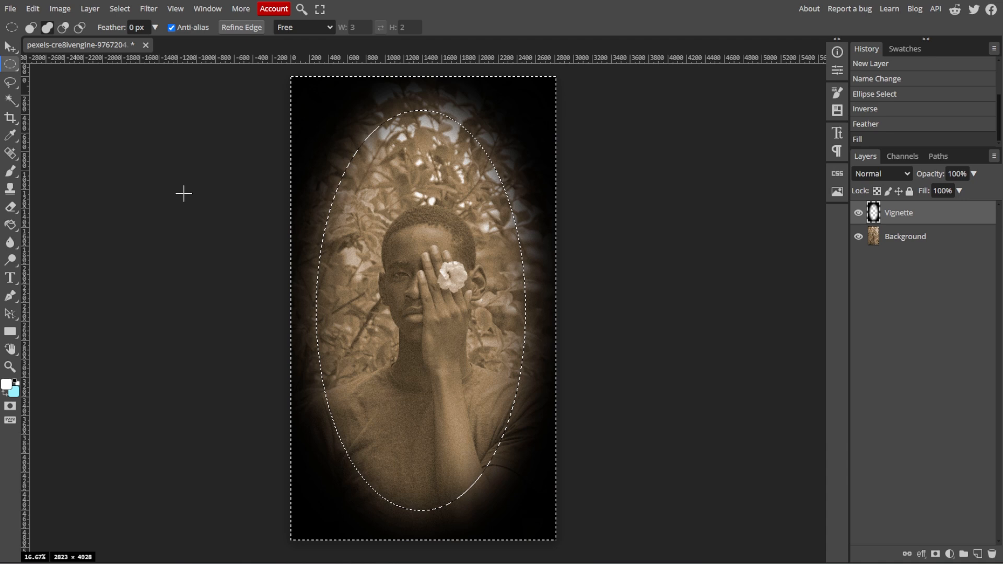
key(Ctrl+d)
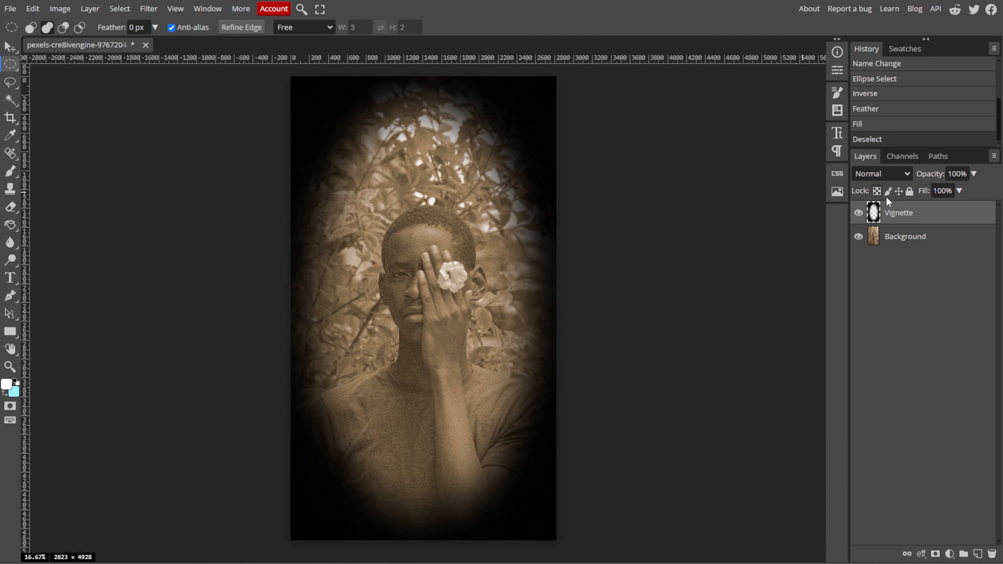
Set the Vignette layer's opacity to 24% and select the Background layer
click(959, 173)
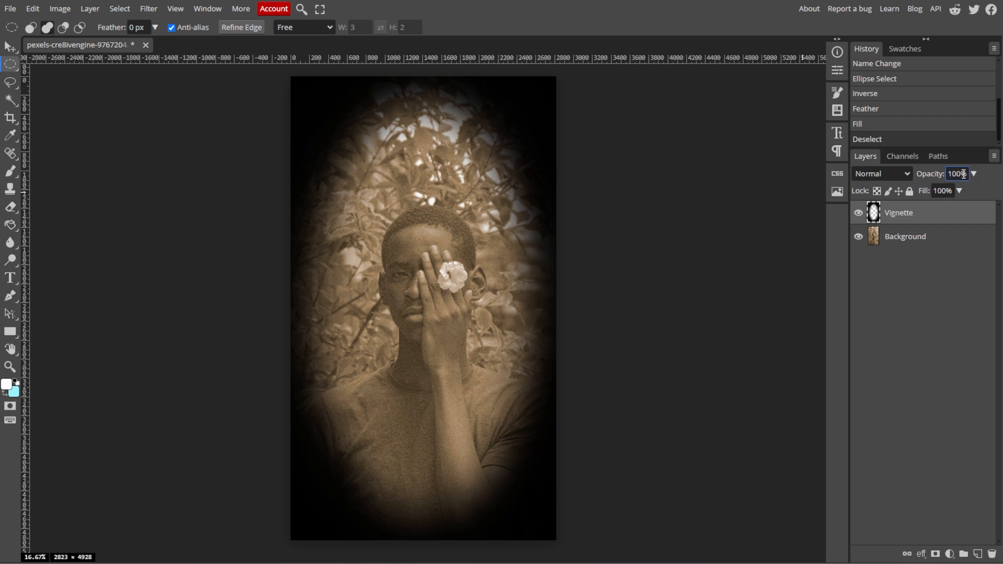
drag(969, 190, 918, 190)
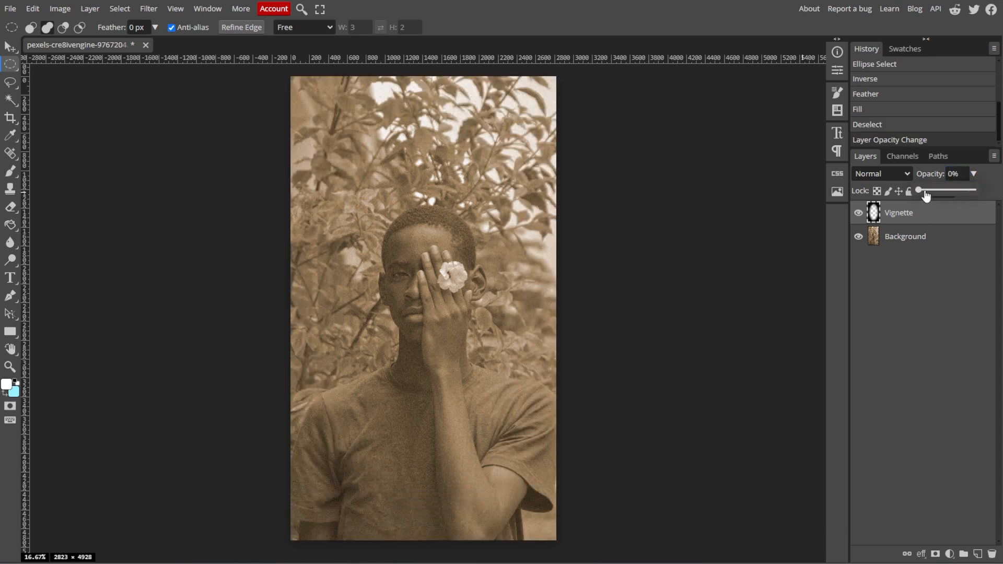
drag(918, 190, 932, 190)
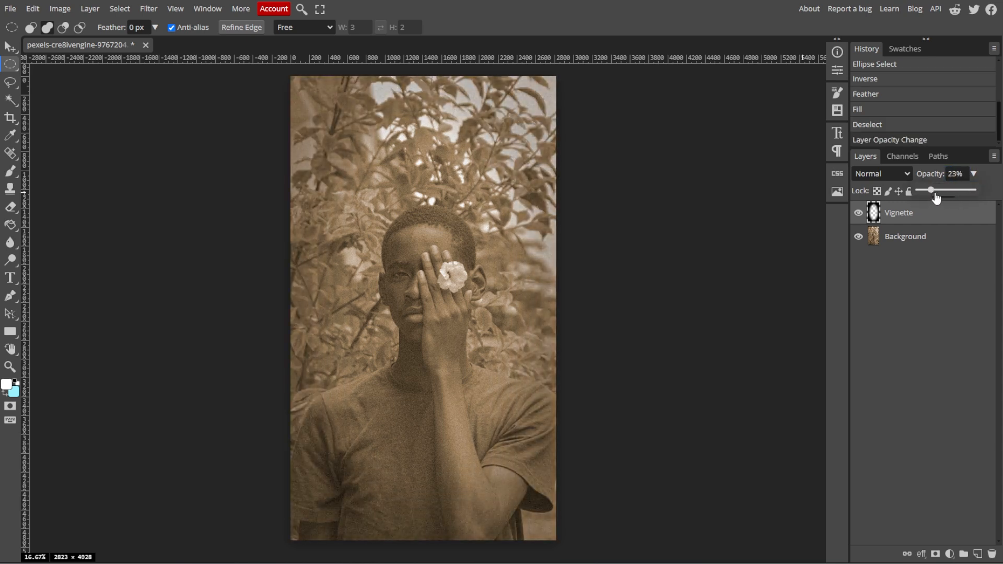
drag(932, 191, 935, 190)
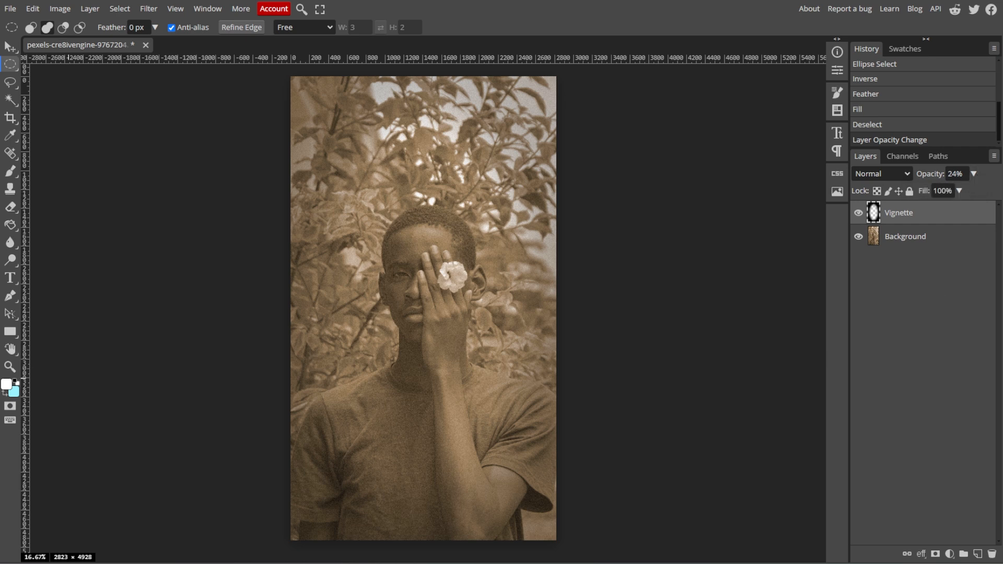
click(905, 236)
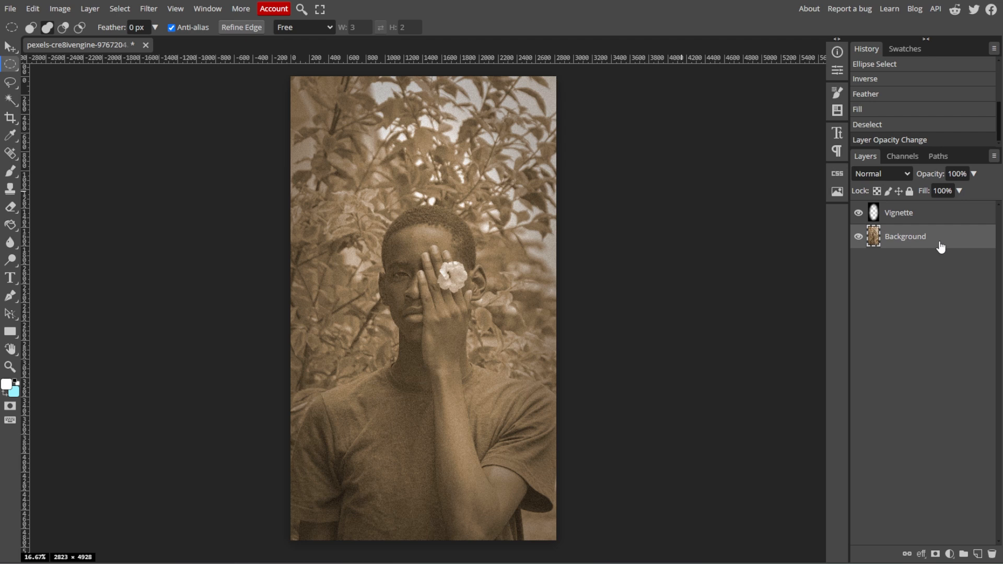
Apply an RGB Curves adjustment raising the black point's output to 17
click(60, 9)
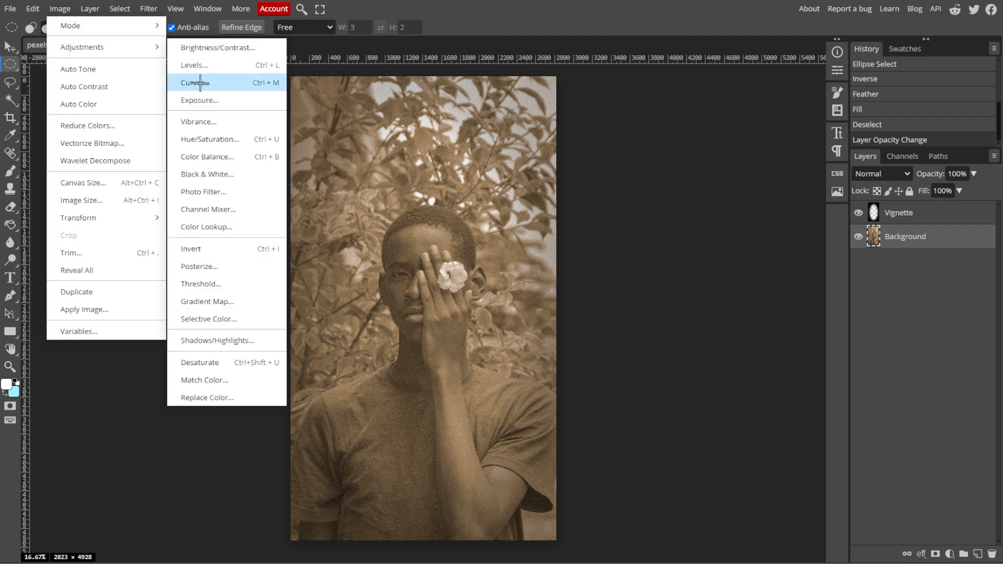
click(194, 82)
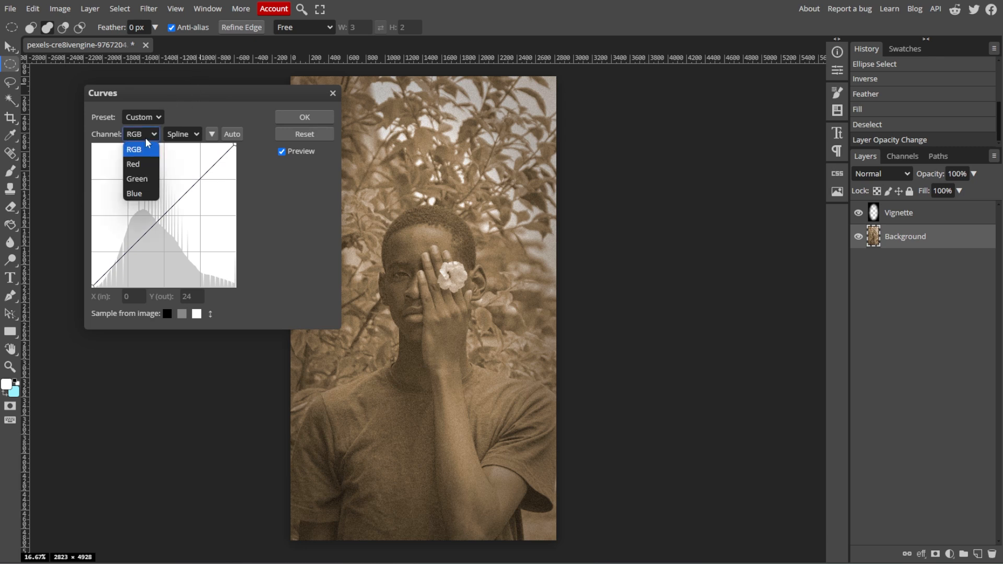
click(134, 149)
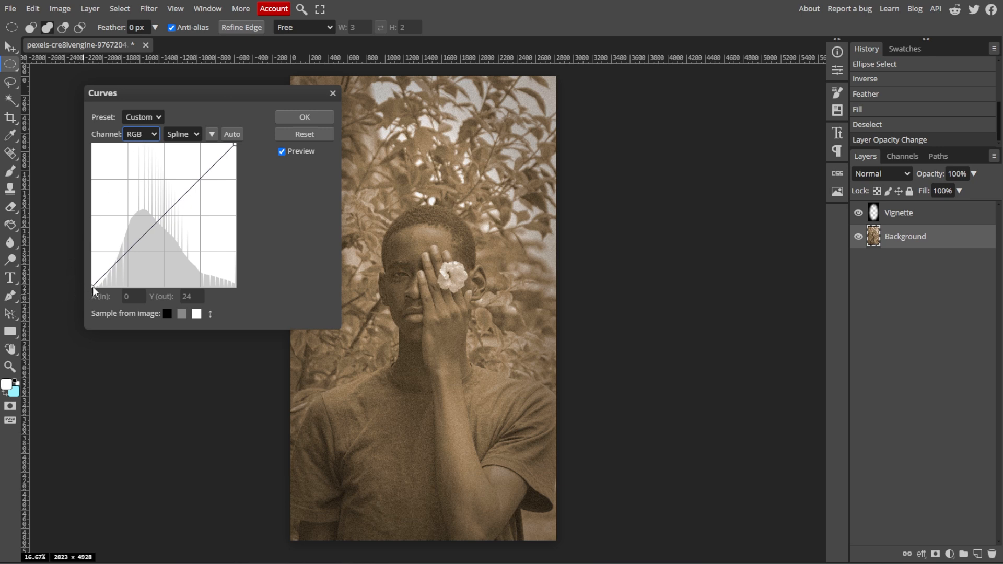
drag(95, 288, 89, 282)
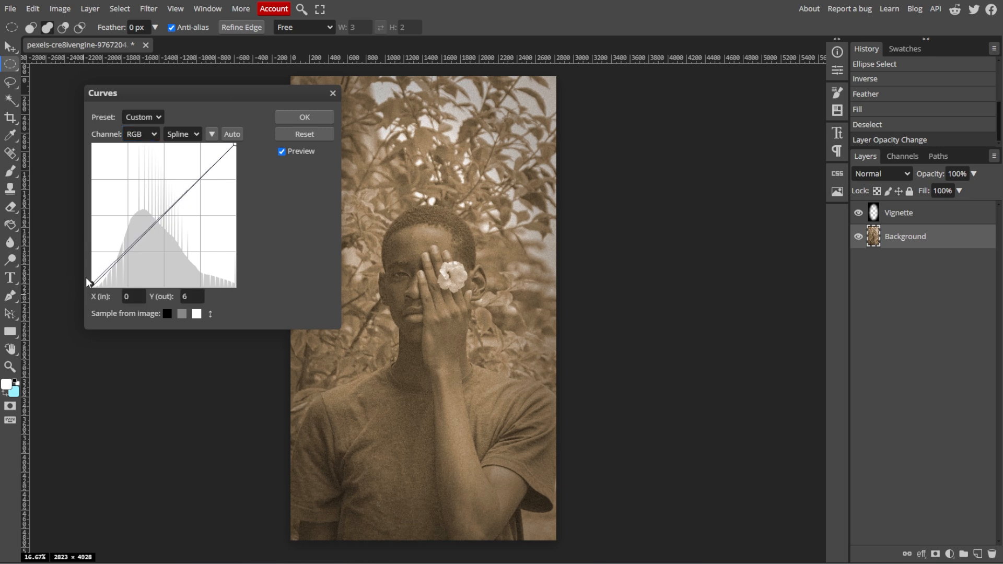
drag(88, 281, 89, 278)
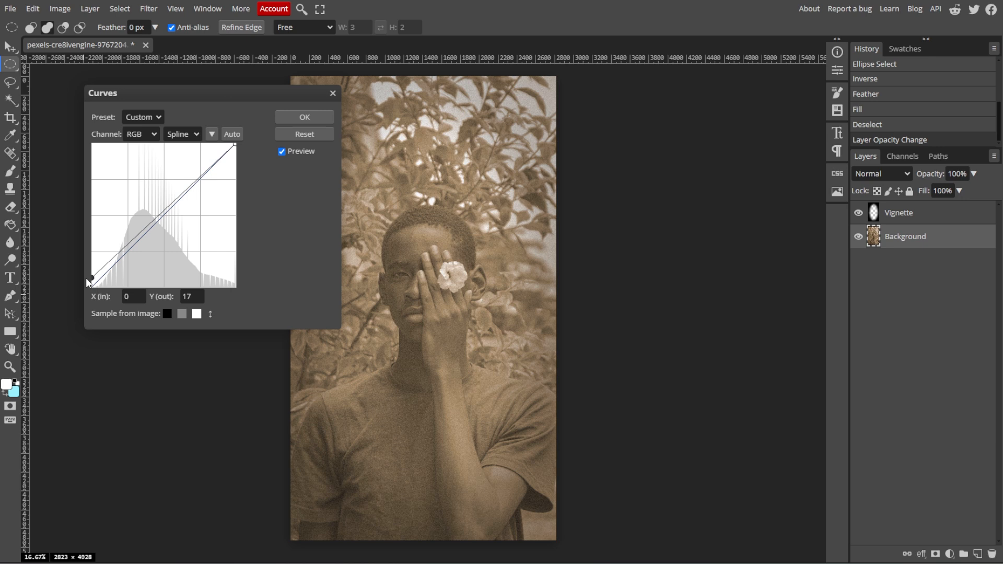
click(139, 135)
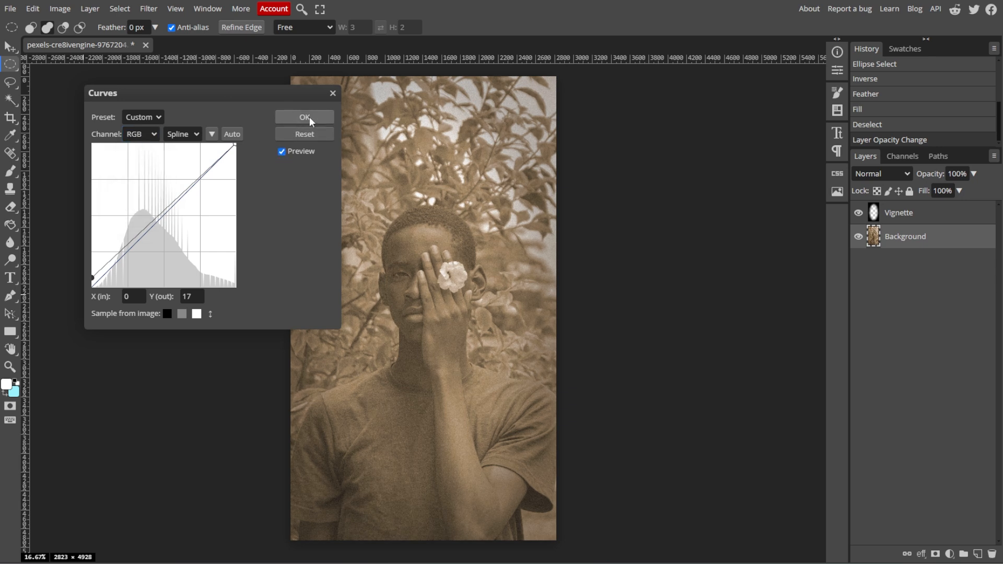
click(304, 117)
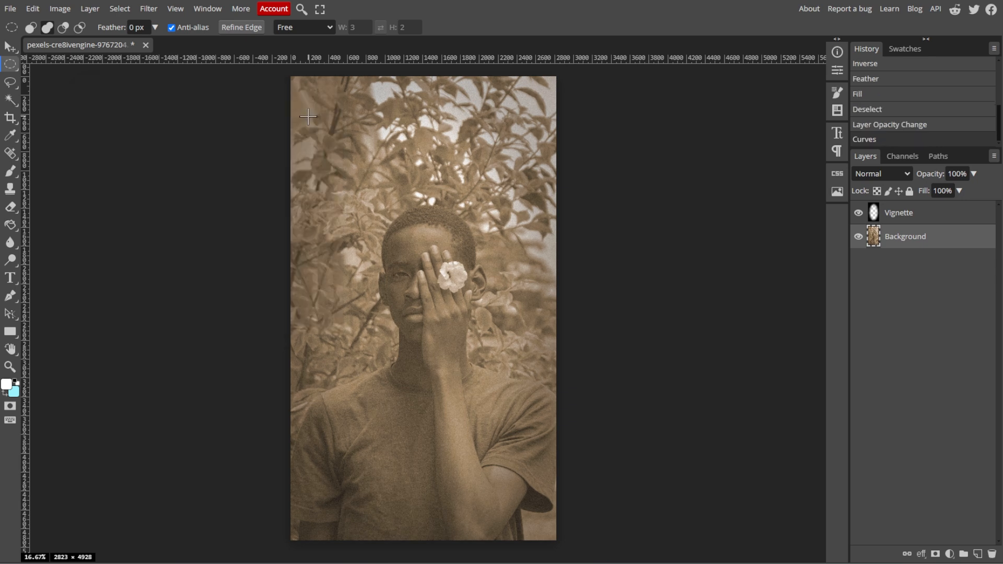
Open the PNG save-for-web export dialog at full 2823×4928 size and 100% quality
click(9, 8)
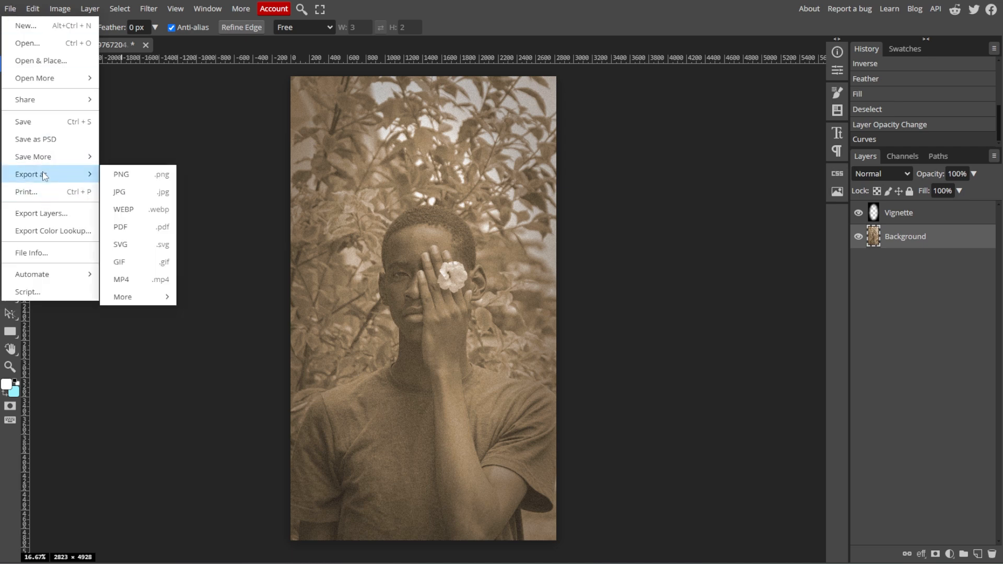
click(121, 174)
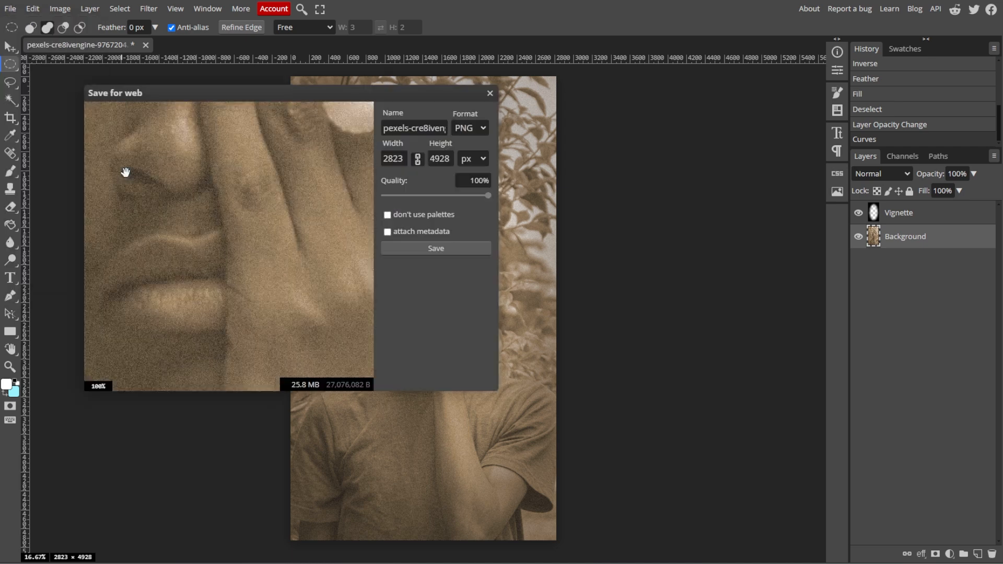